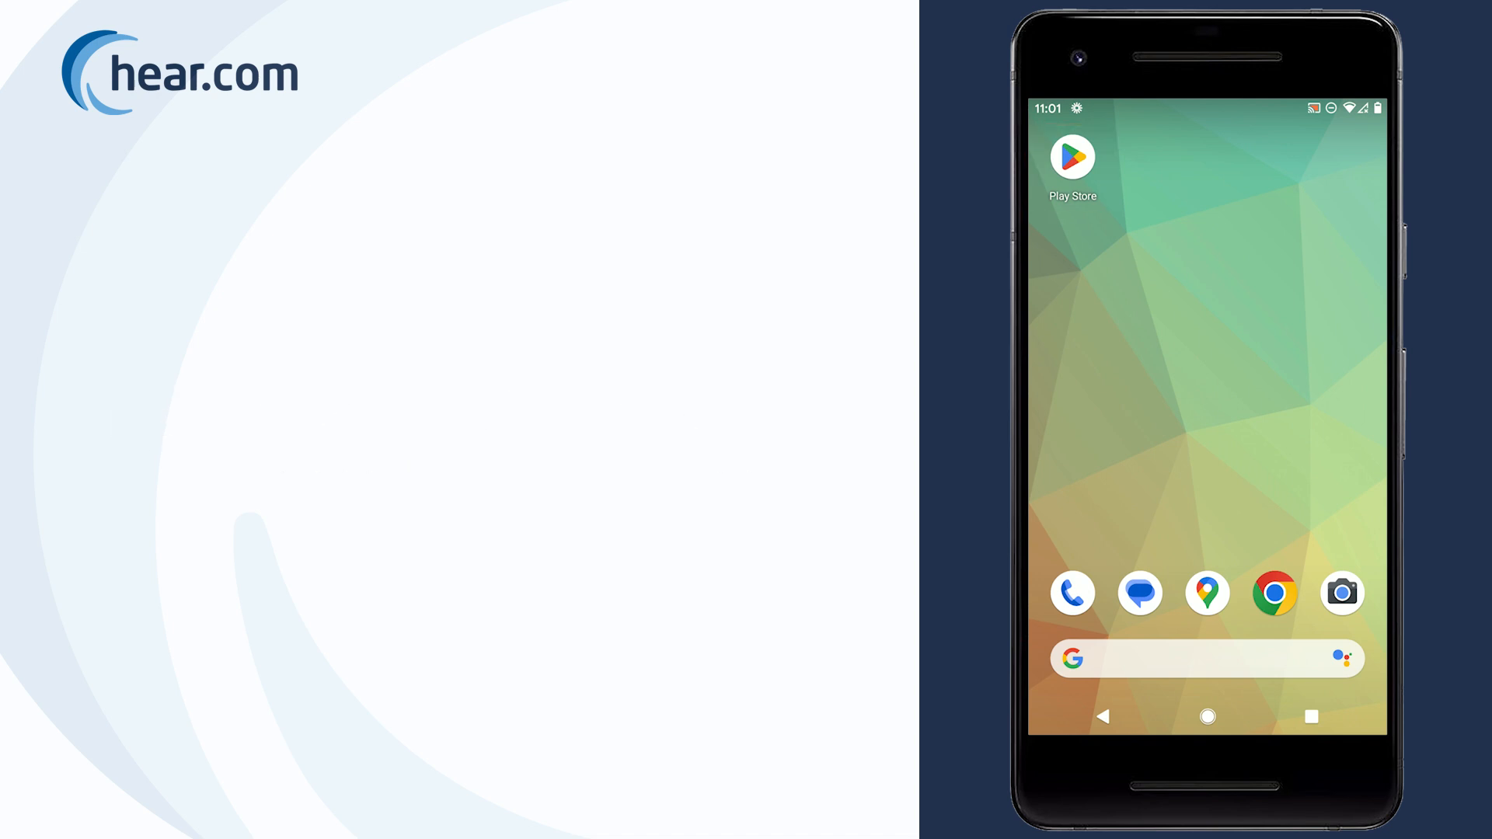
Launch Google Play Store from the home screen icon.
{"action": "left_click", "coordinate": [1072, 156]}
{"action": "type", "text": "son"}
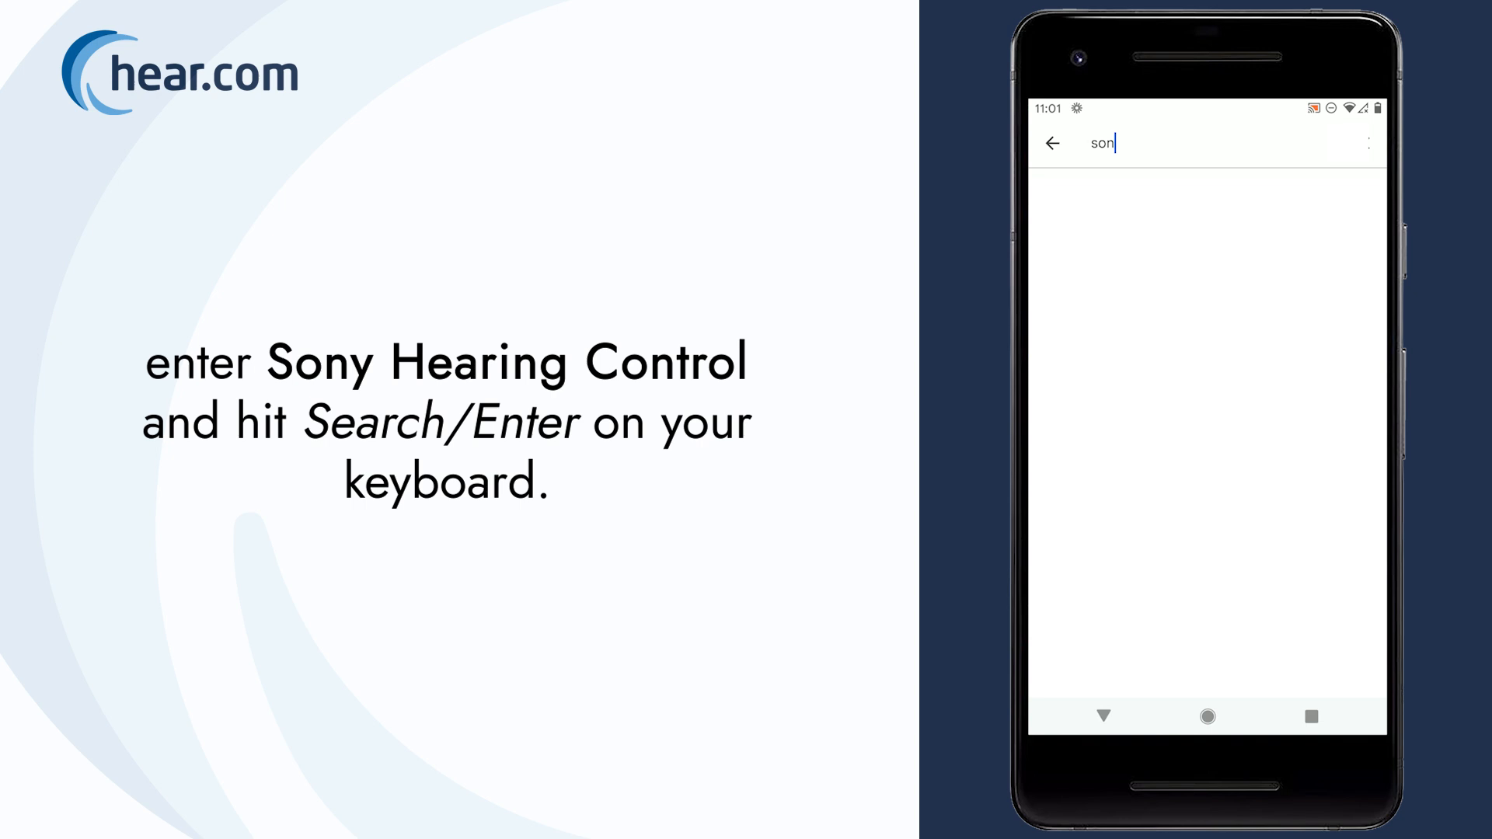
Search Google Play for 'Sony hearing control'.
{"action": "type", "text": "Sony hearing co"}
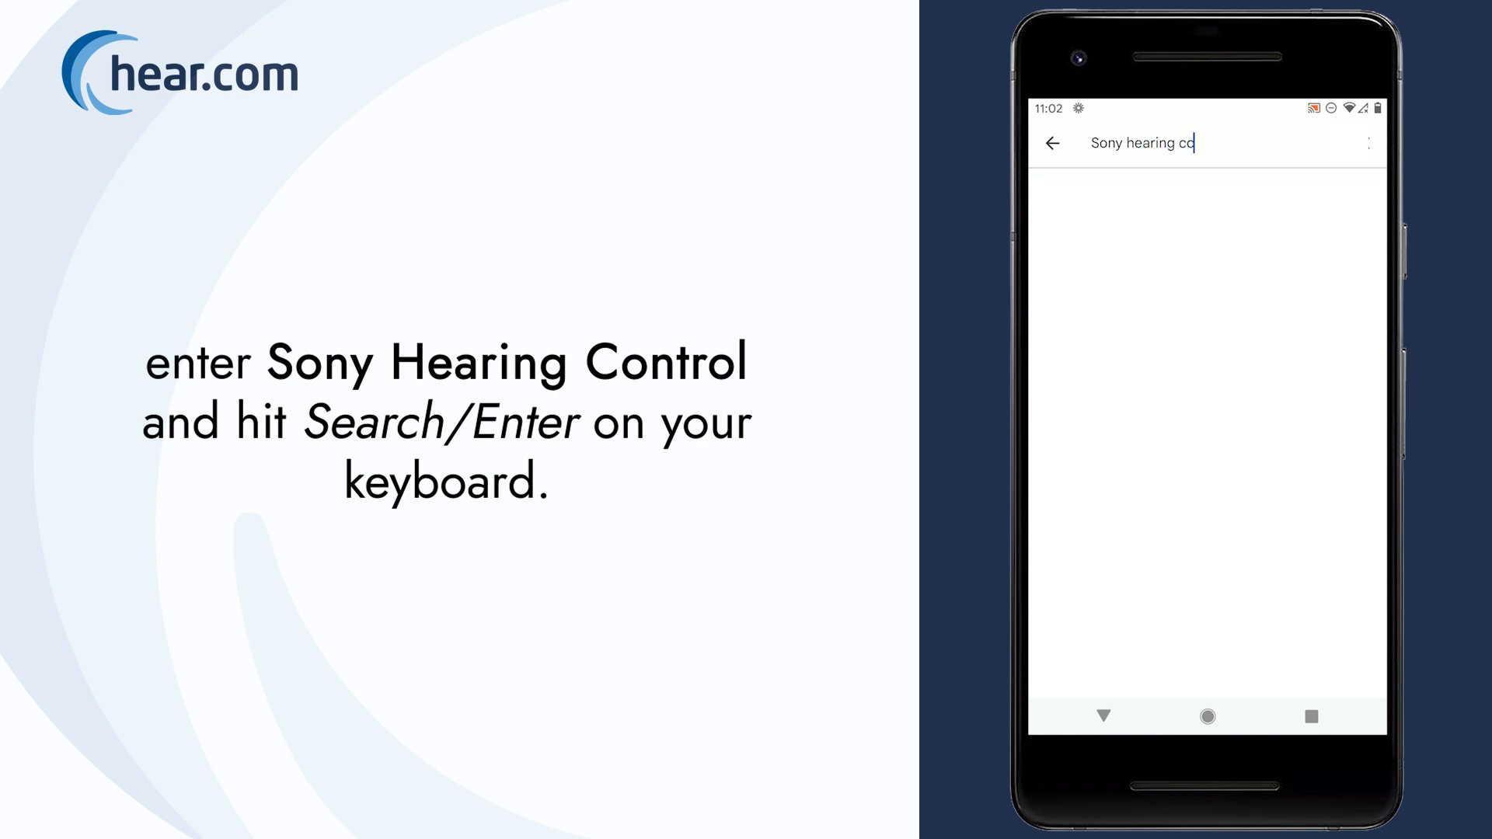
{"action": "type", "text": "ntrol"}
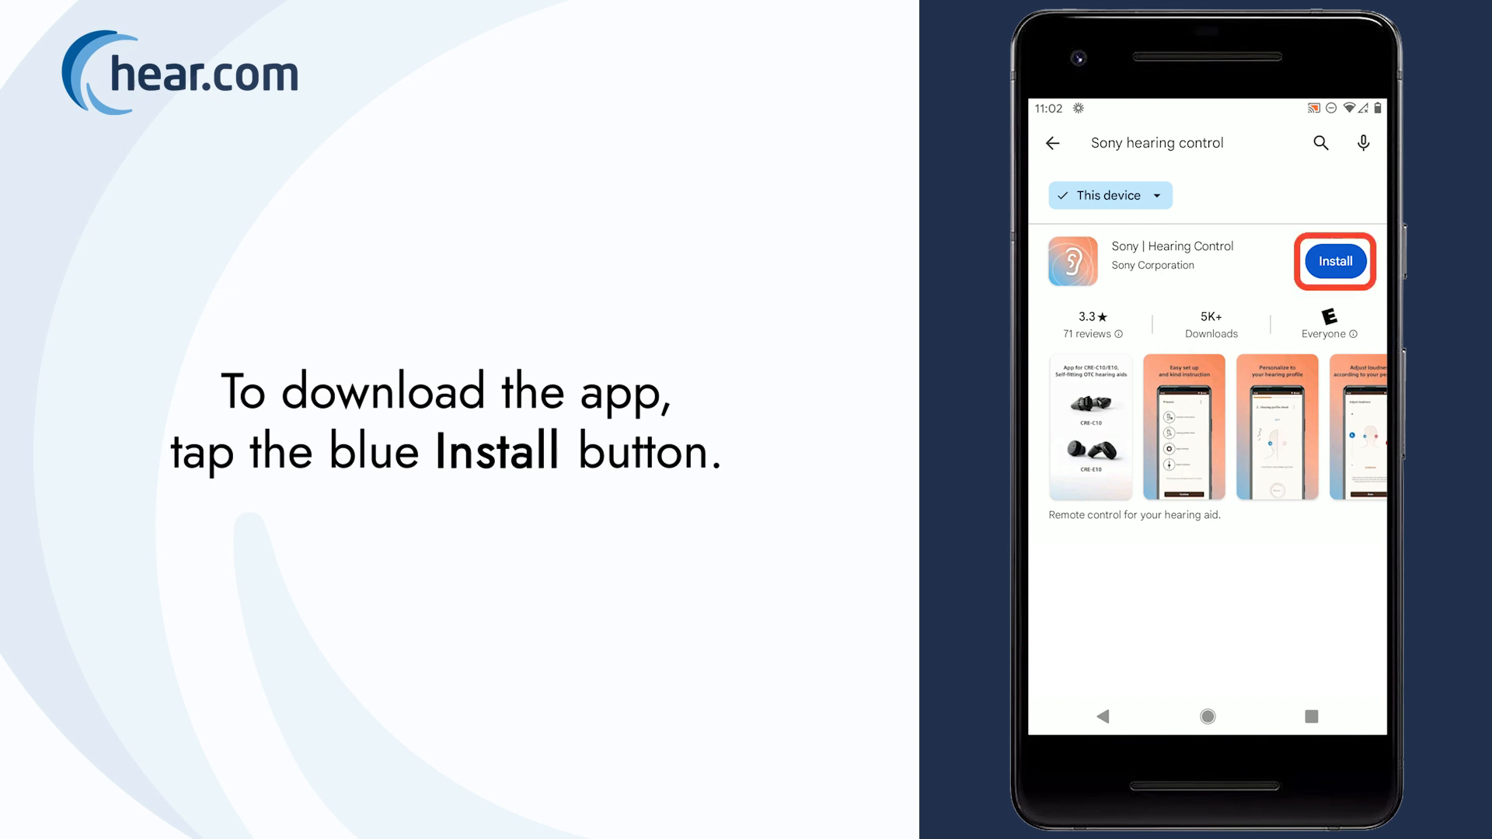
Start installing Sony | Hearing Control from the search results.
{"action": "left_click", "coordinate": [1334, 261]}
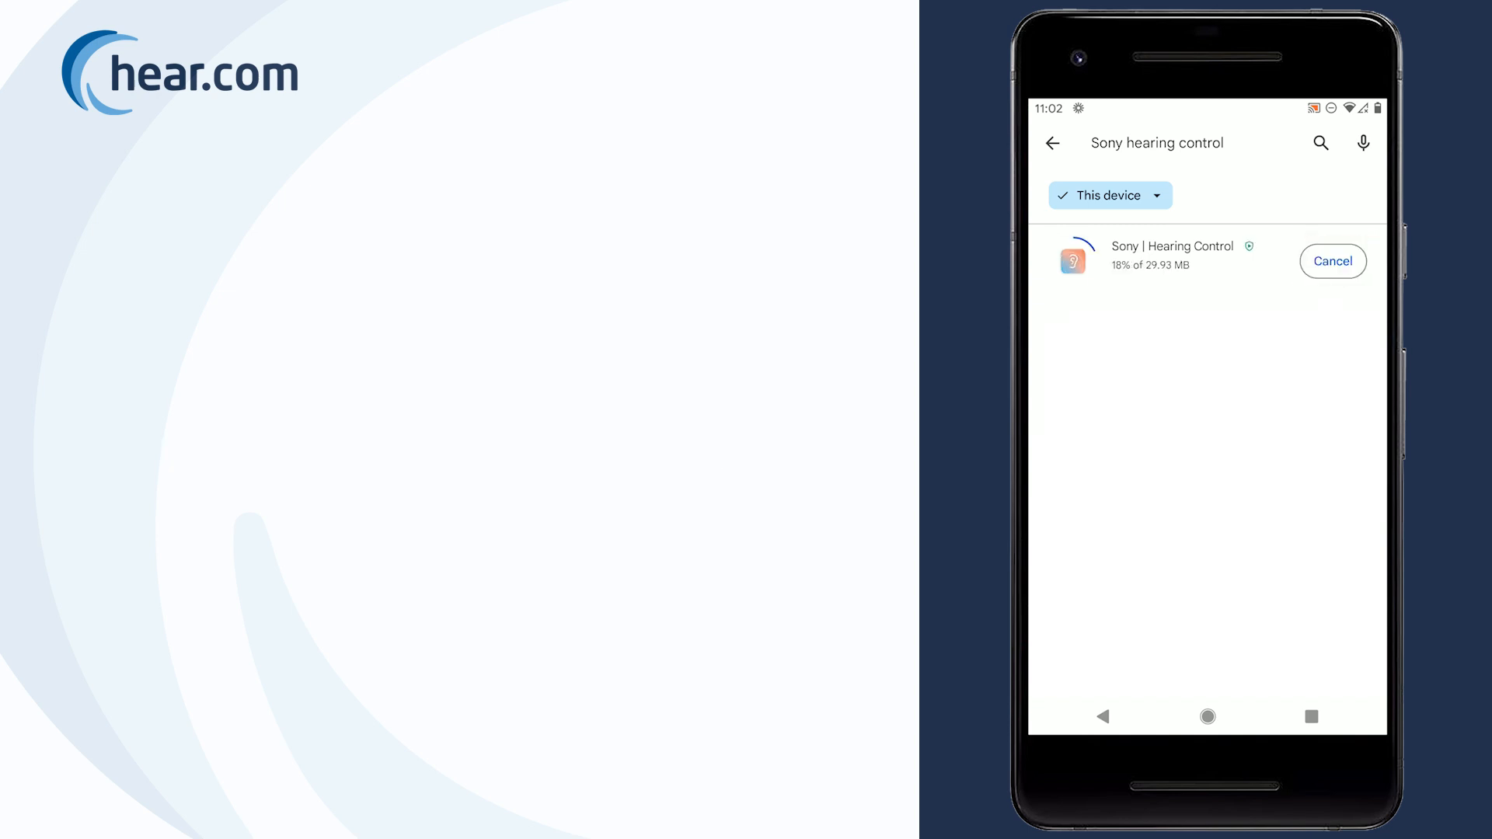